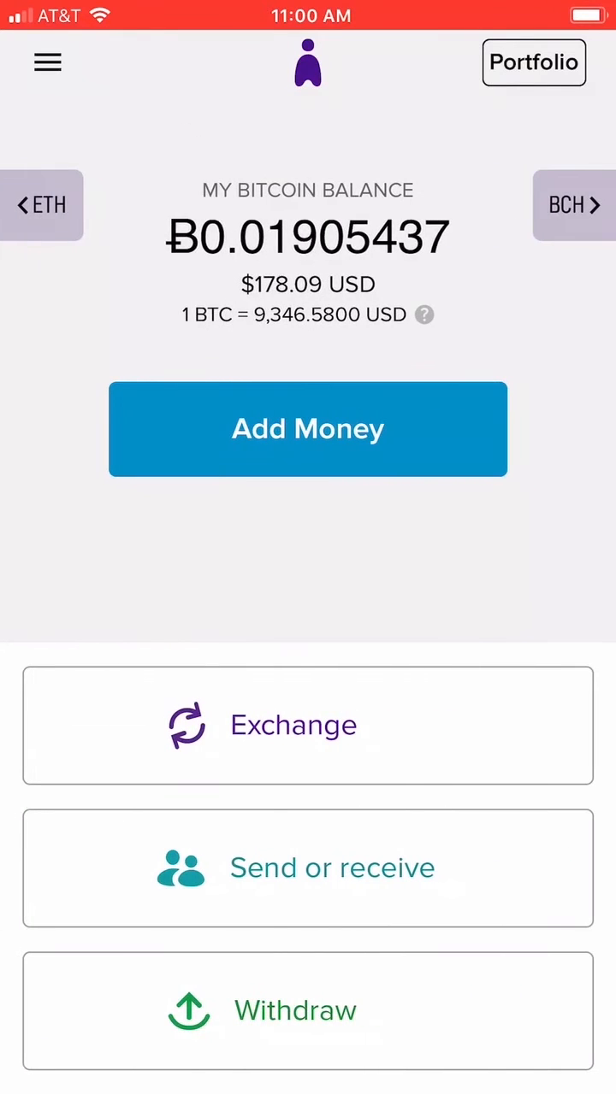
- Start a Bitcoin withdrawal from the wallet and focus the Amount field
left_click(289, 1011)
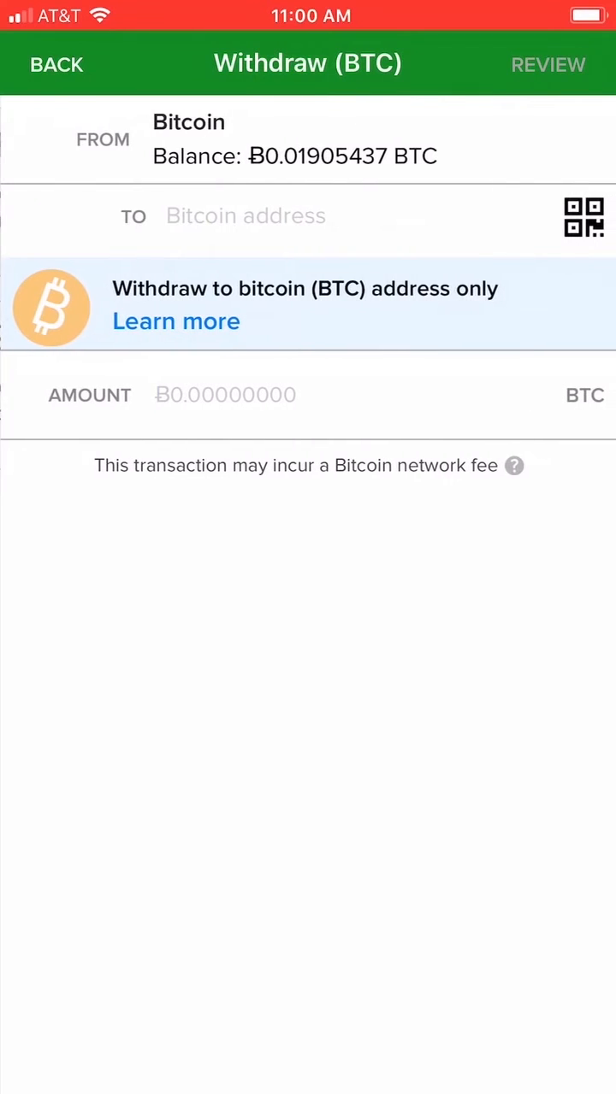
left_click(224, 395)
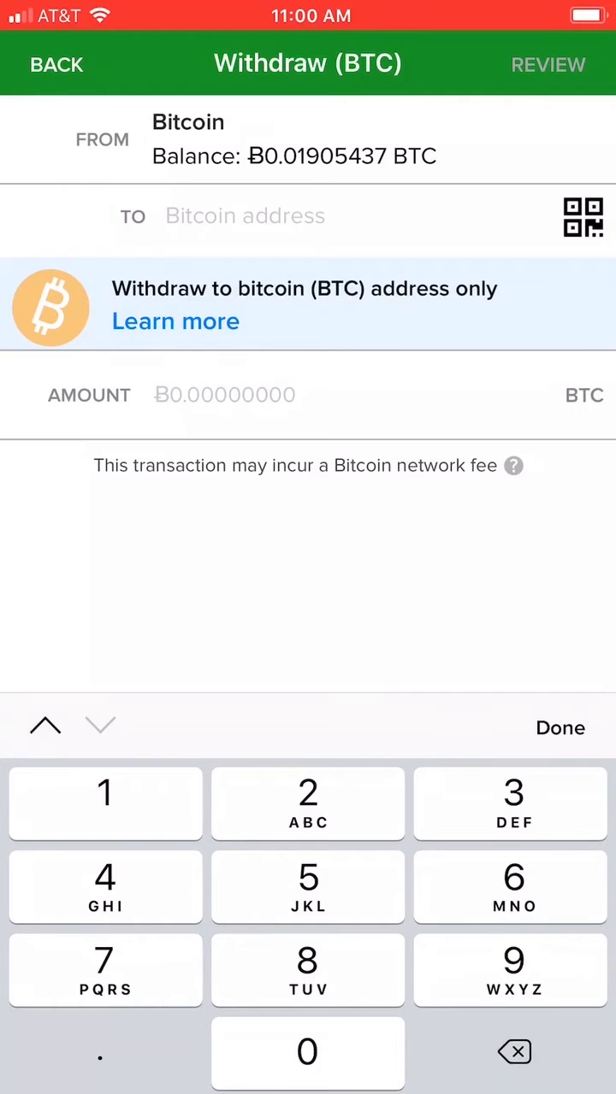
- Paste the destination Bitcoin address, enter 0.011 BTC, and proceed to the review summary
left_click(244, 215)
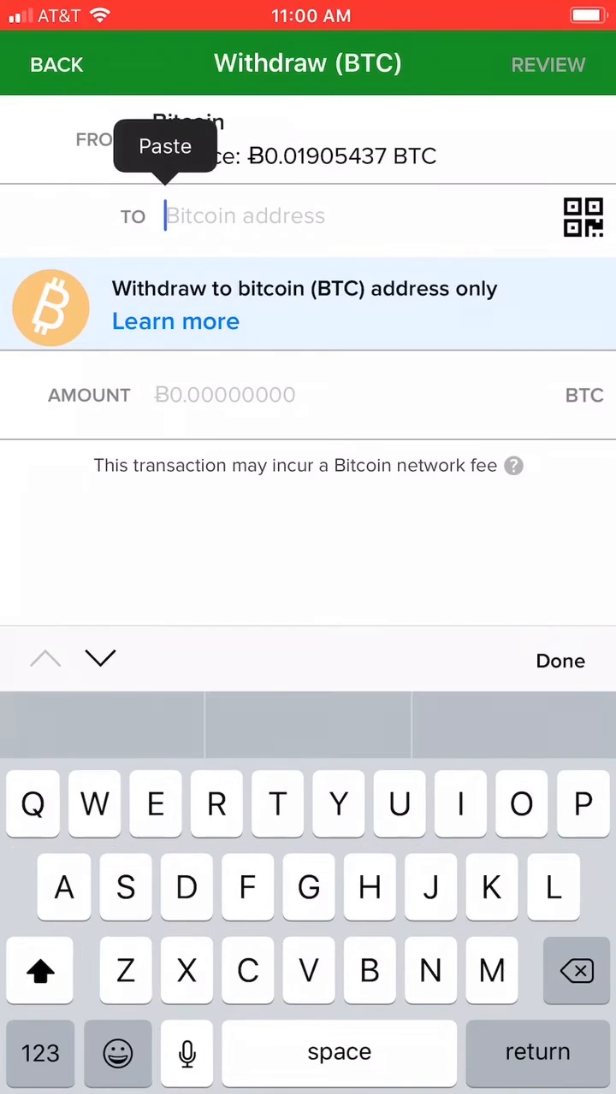
left_click(165, 147)
type("Ƀ.011")
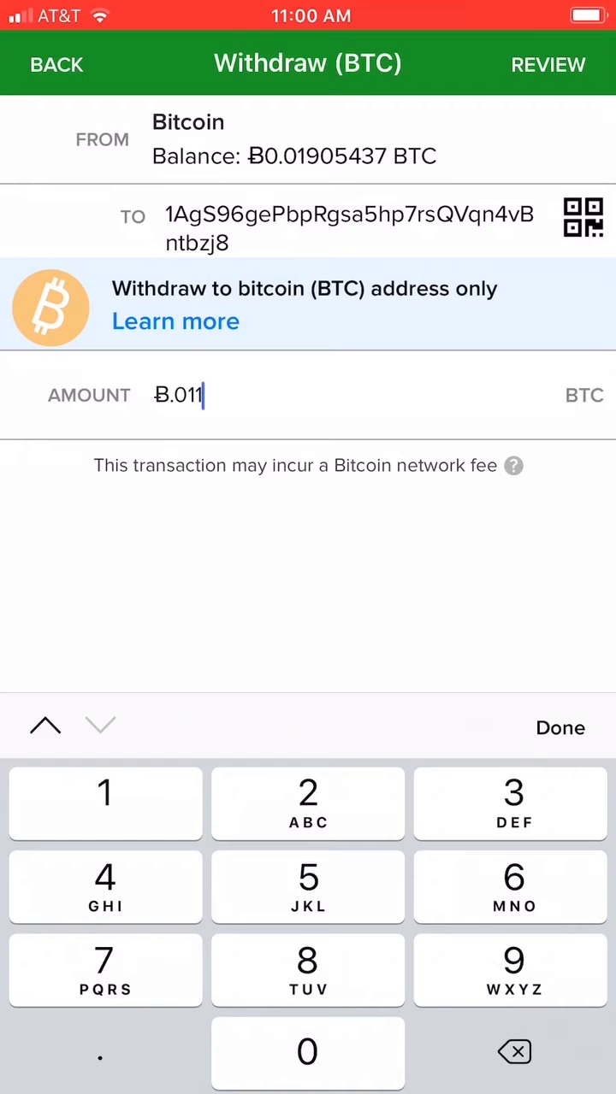
left_click(541, 62)
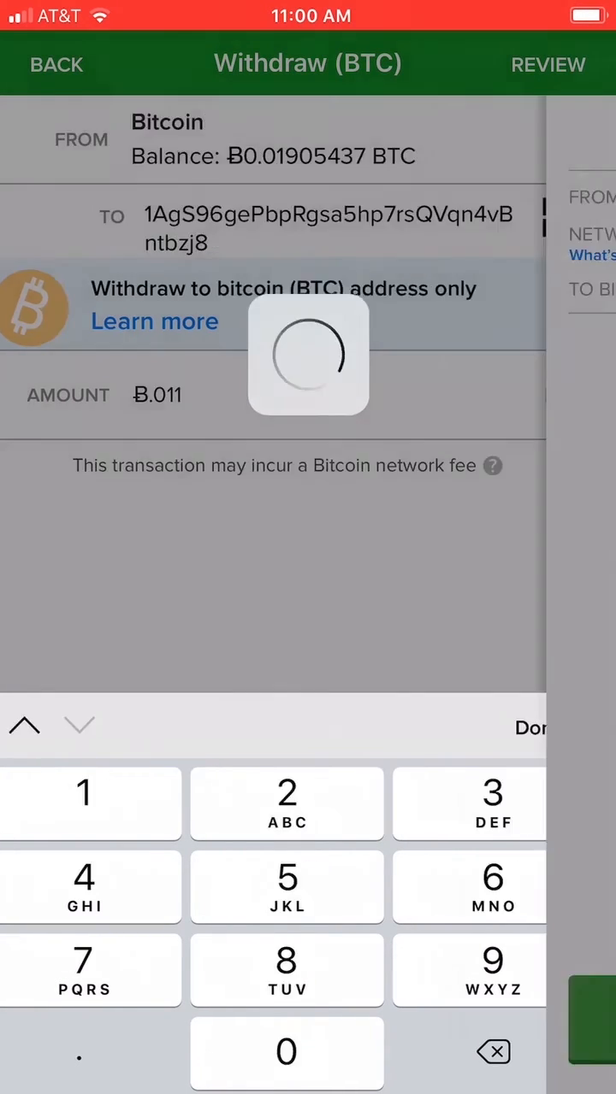
left_click(548, 63)
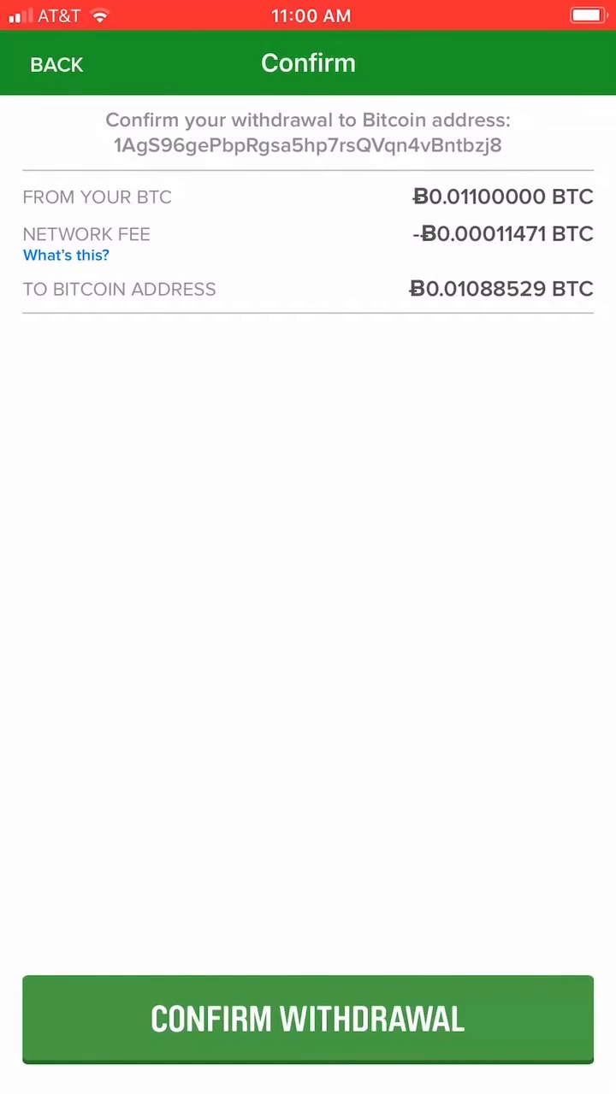
- Confirm sending 0.01088529 BTC, dismiss the success screen, and view the portfolio holdings
left_click(308, 1019)
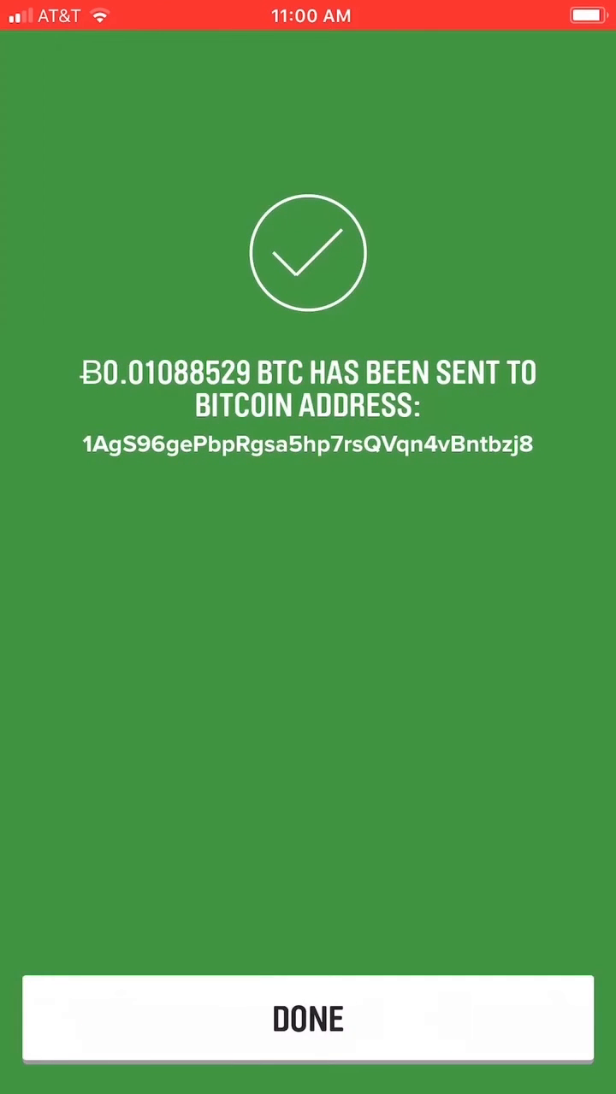
left_click(307, 1018)
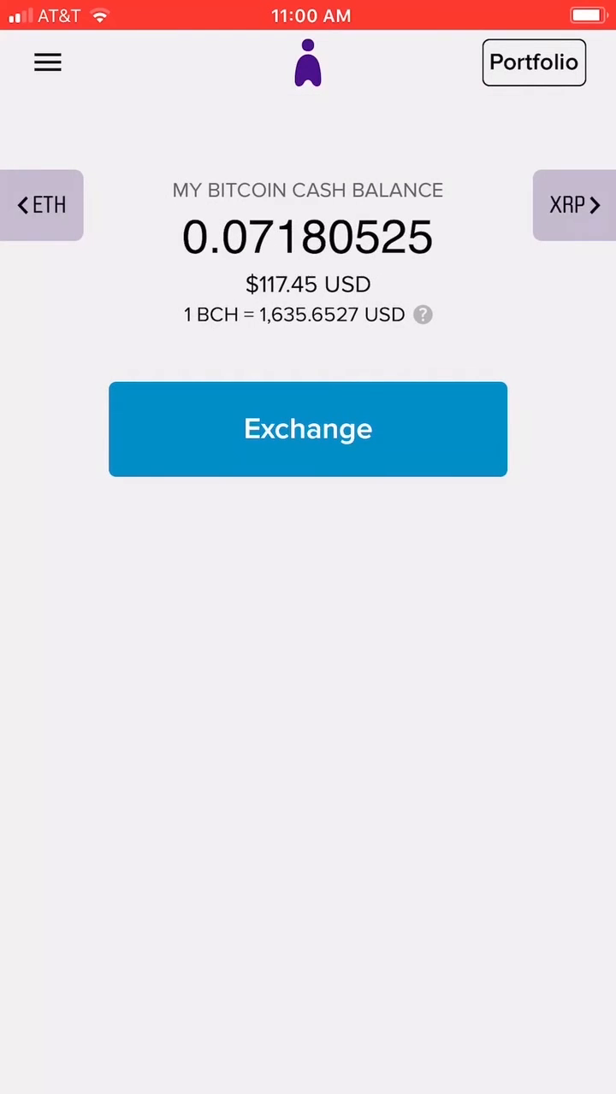
left_click(532, 62)
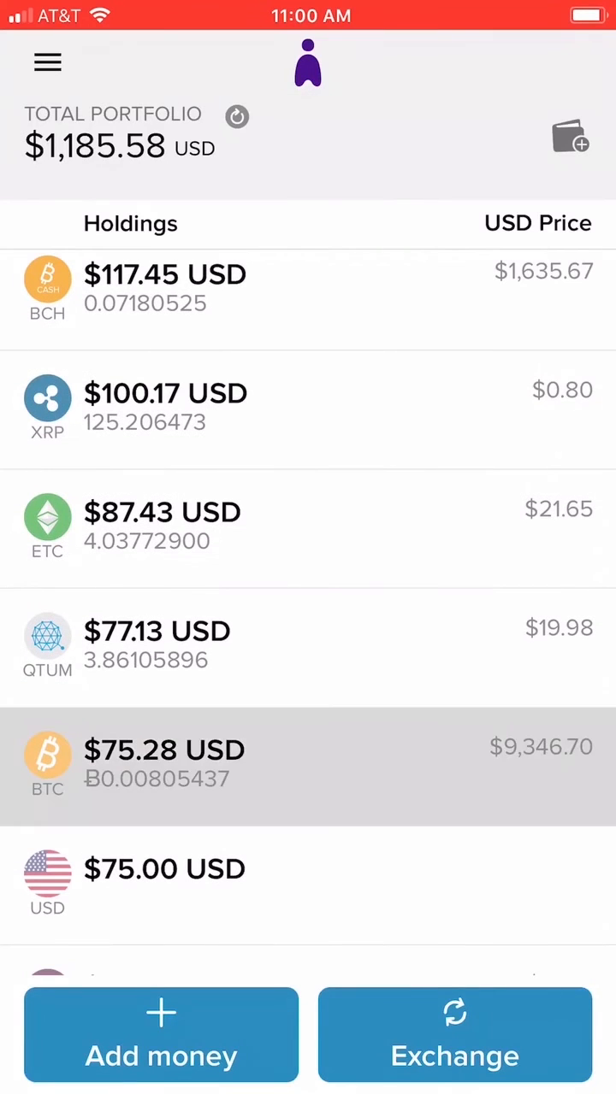
- Select the 0.00805437 BTC holding and start withdrawing it to a bank account
left_click(162, 765)
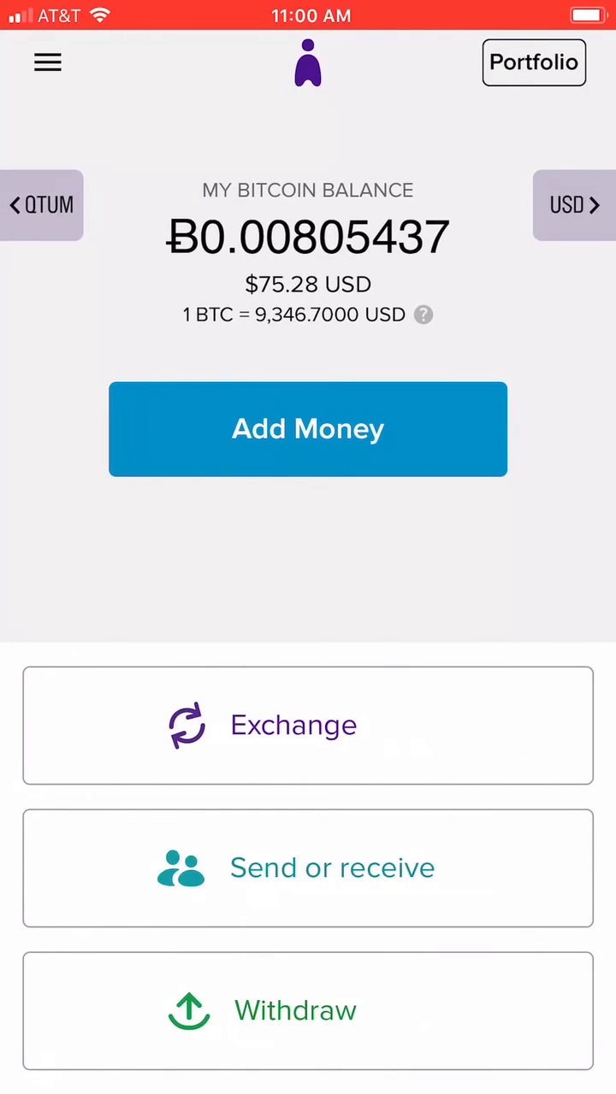
left_click(295, 1009)
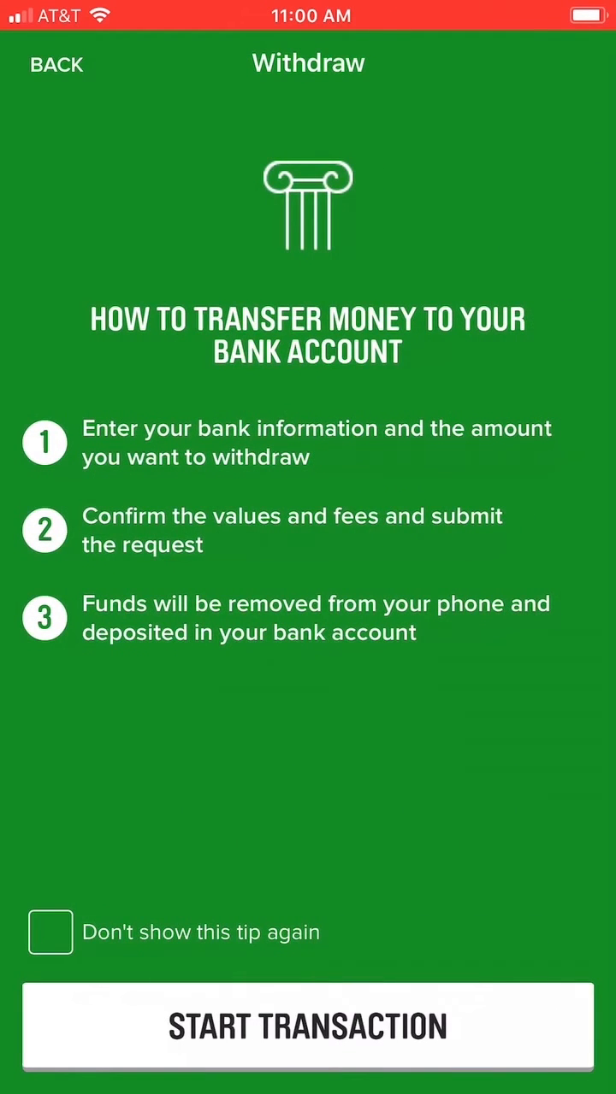
- Start the Bank of America withdrawal transaction and begin entering the BTC amount
left_click(308, 1026)
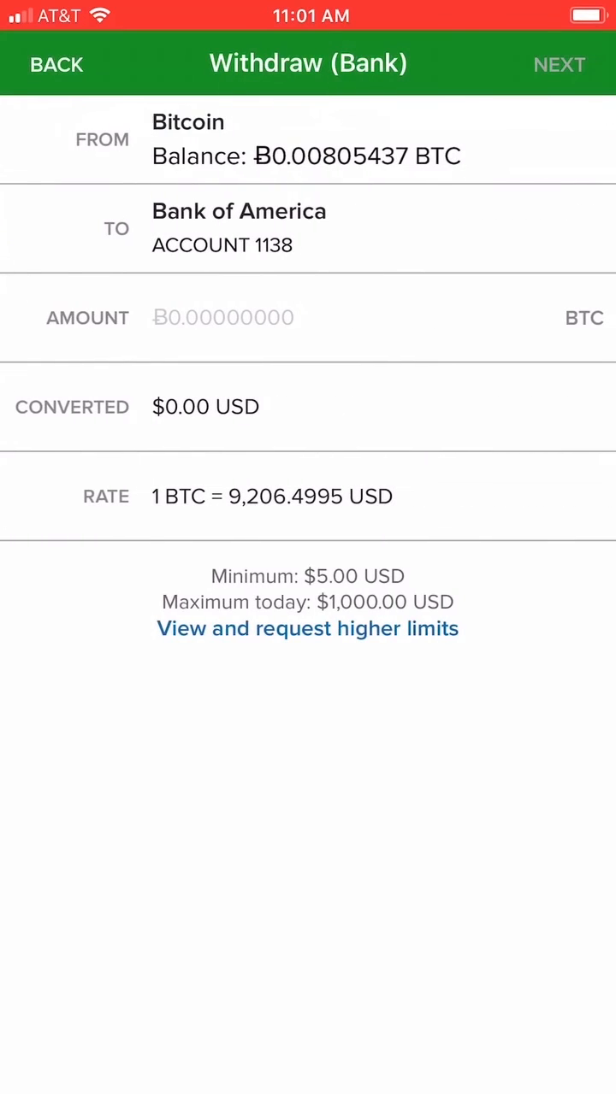
left_click(222, 318)
type("Ƀ.008054")
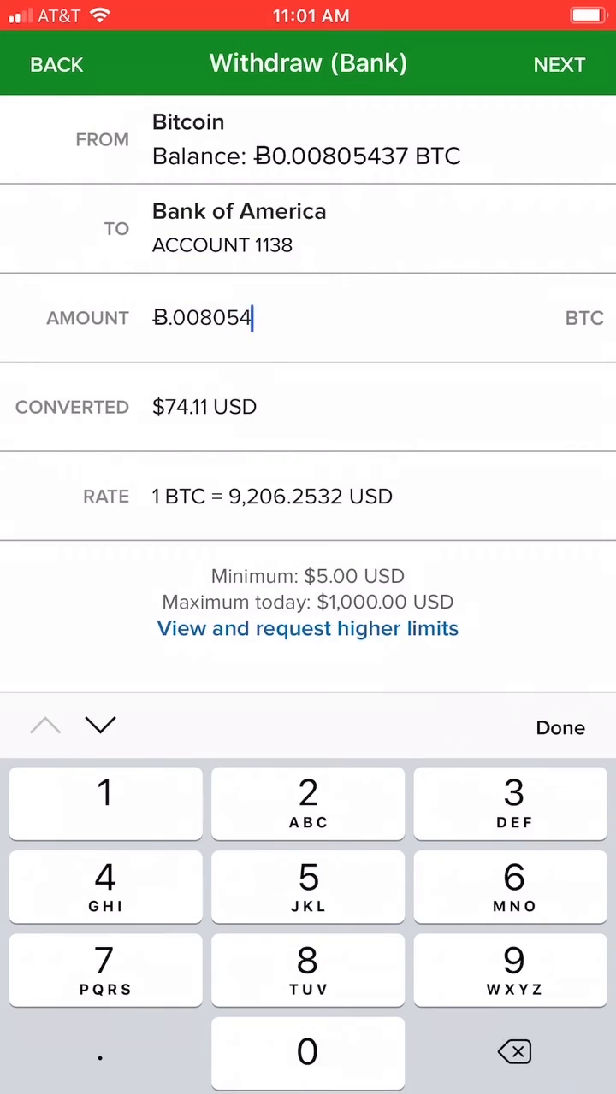
- Complete the 0.00805437 BTC amount and proceed to the confirmation showing $74.15 USD with no fee
type("37")
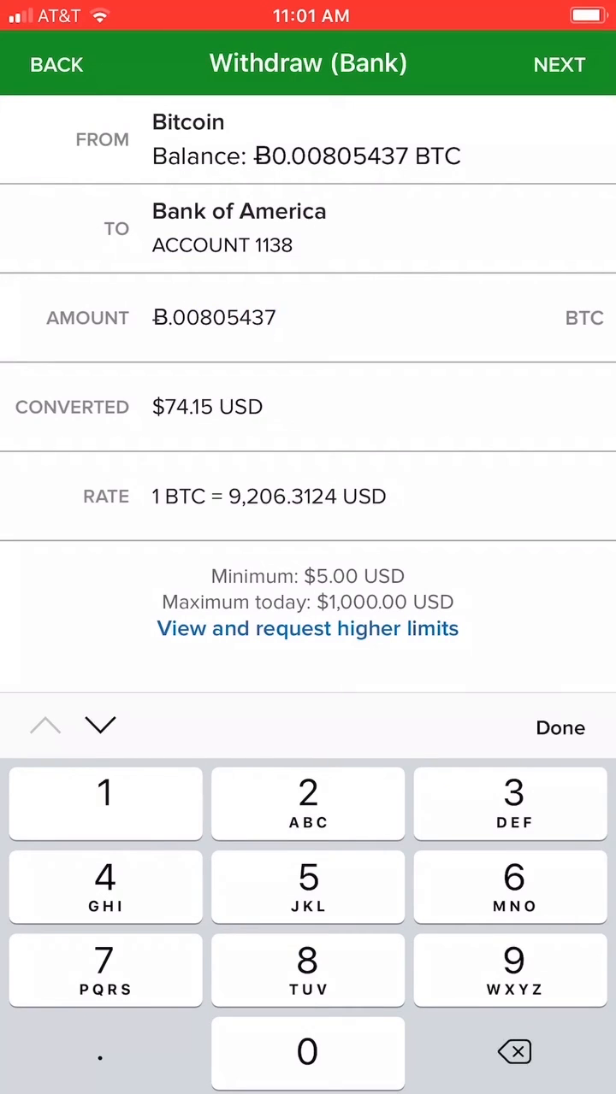
left_click(555, 62)
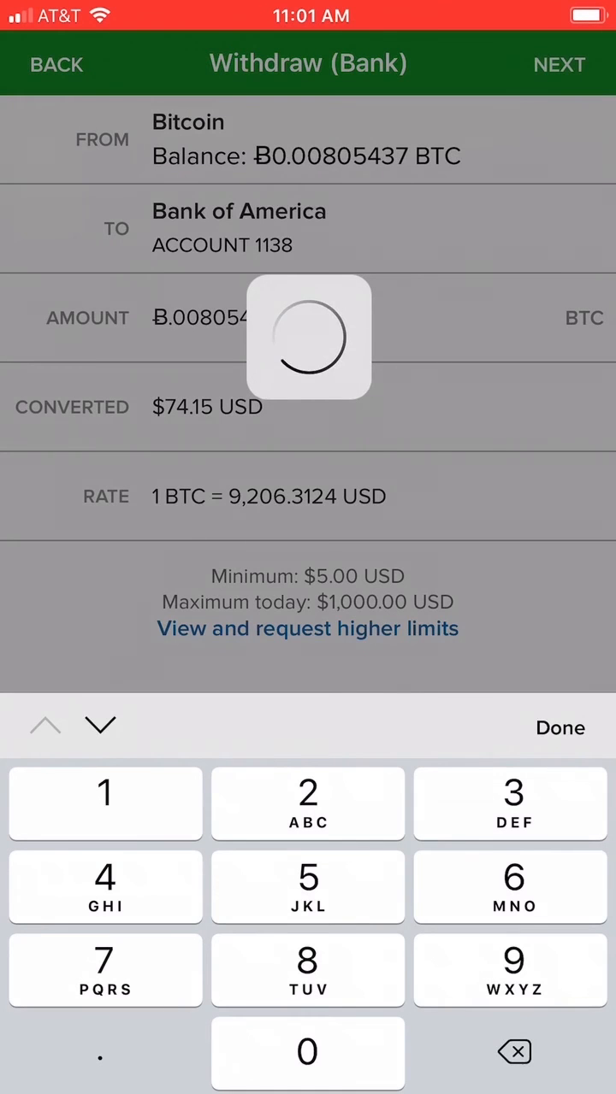
left_click(560, 727)
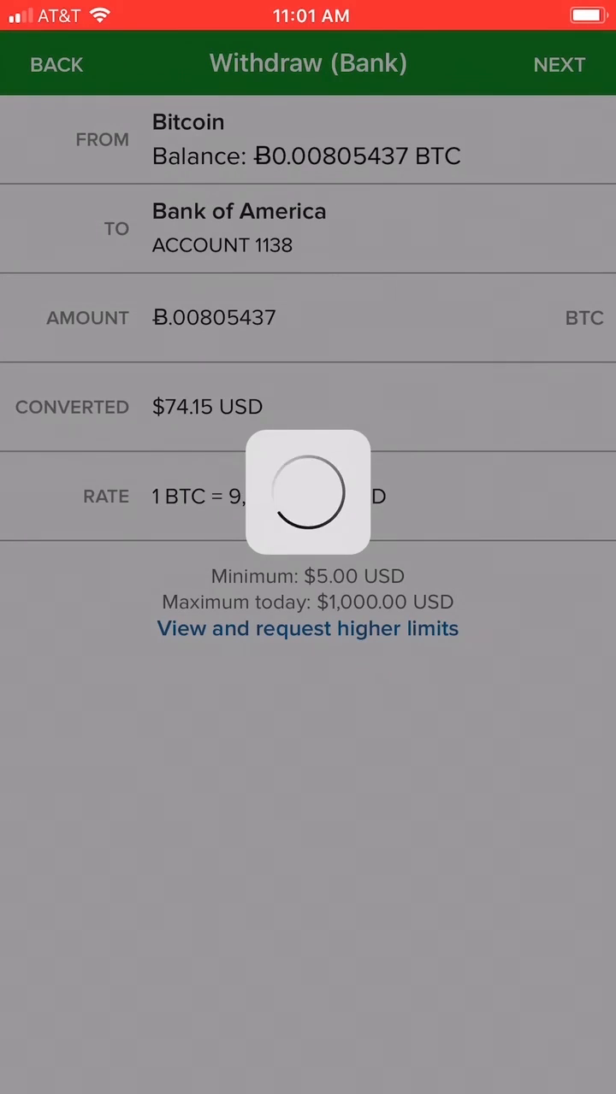
left_click(560, 63)
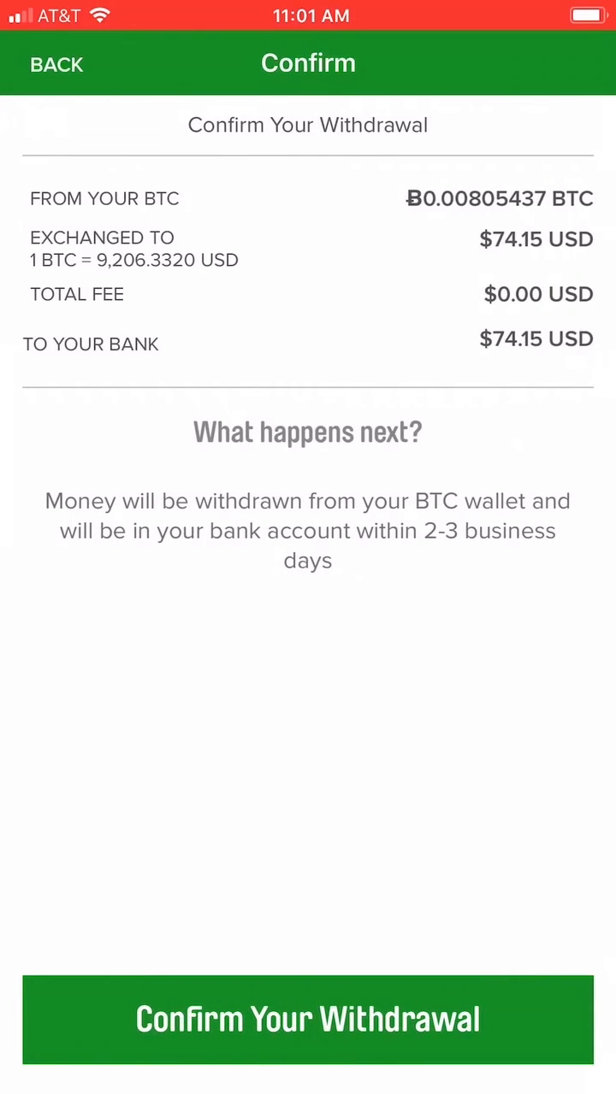